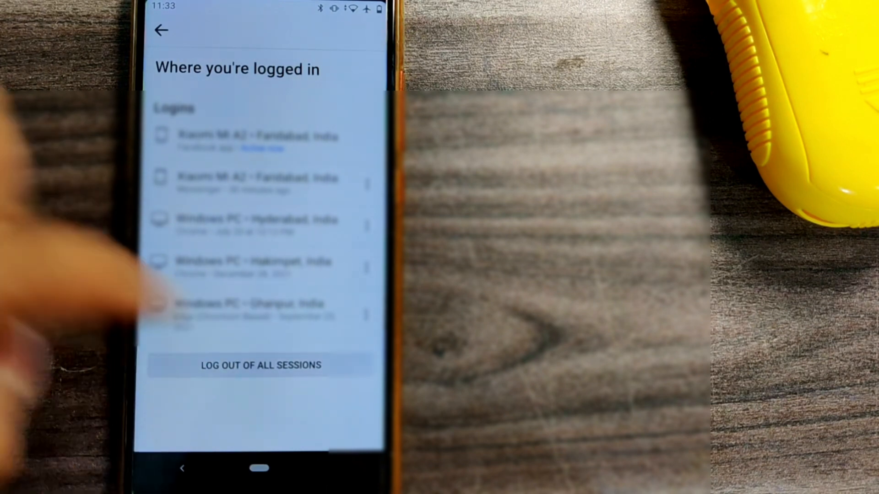
# - Switch to the second phone and launch the Facebook app
pyautogui.click(241, 312)
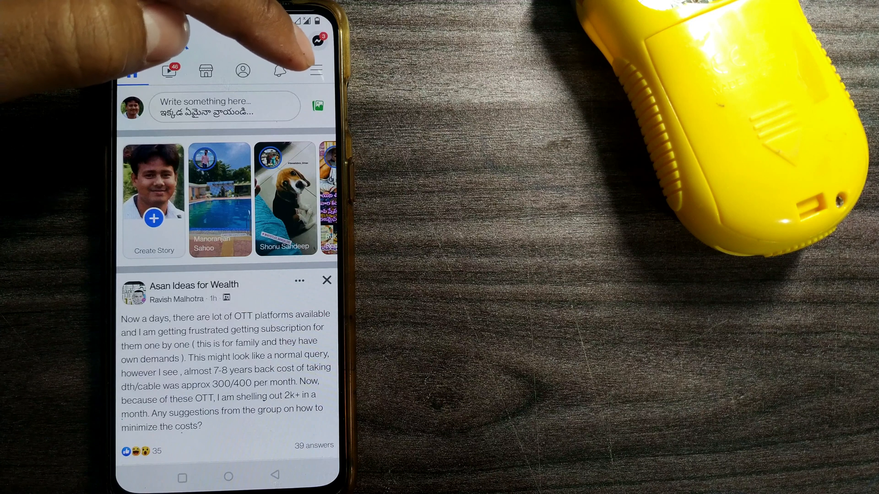
# - Reach Password and security through the menu's Settings & privacy settings
pyautogui.click(315, 49)
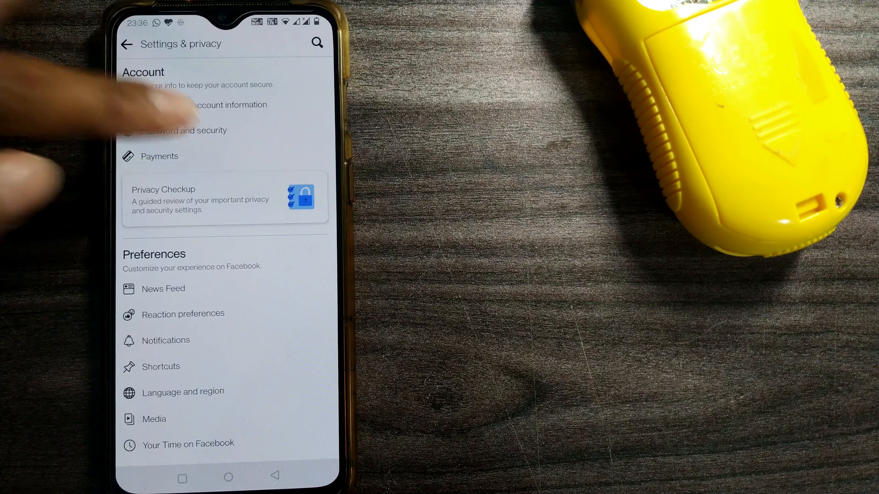
pyautogui.click(187, 130)
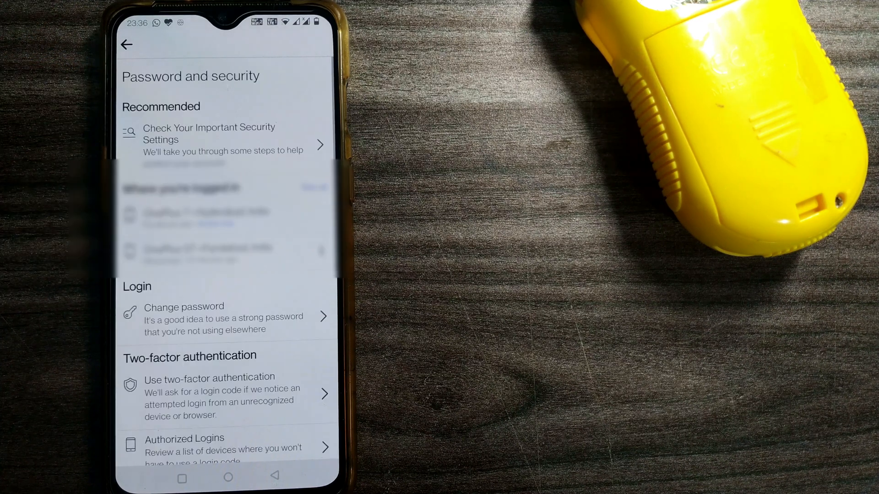